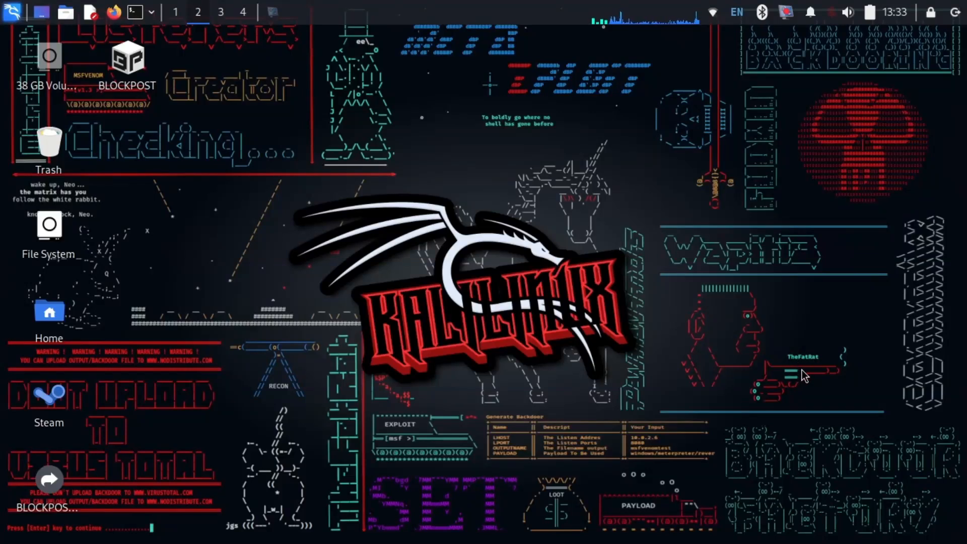
pyautogui.moveTo(312, 256)
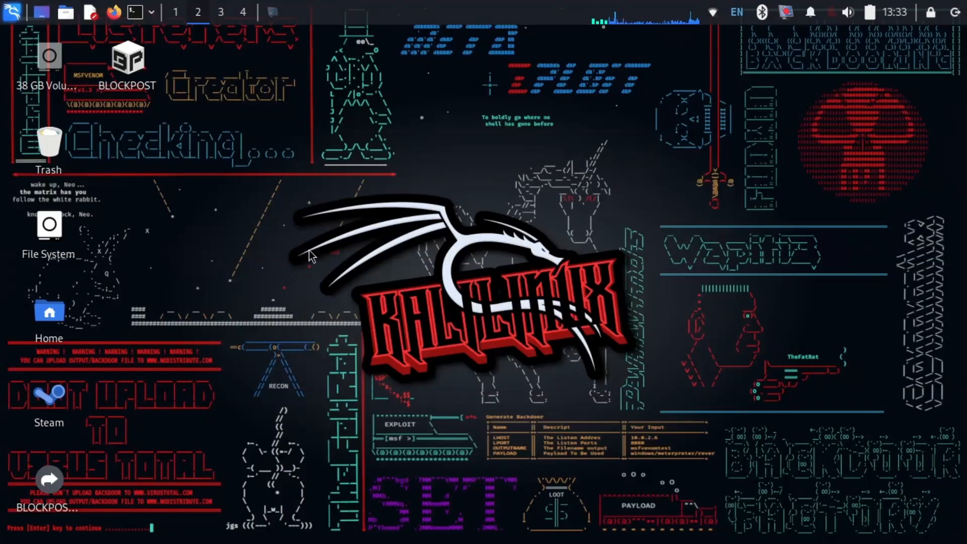
pyautogui.moveTo(292, 229)
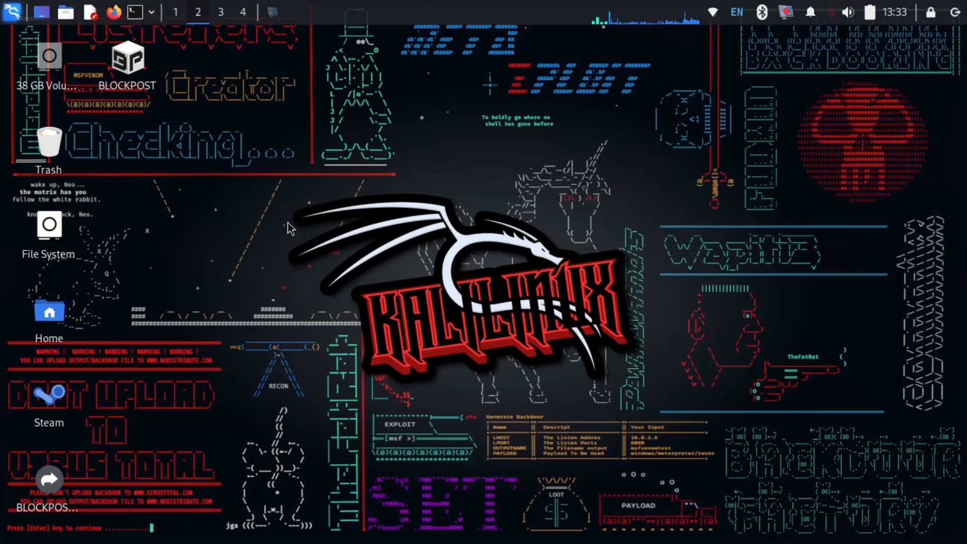
pyautogui.moveTo(299, 153)
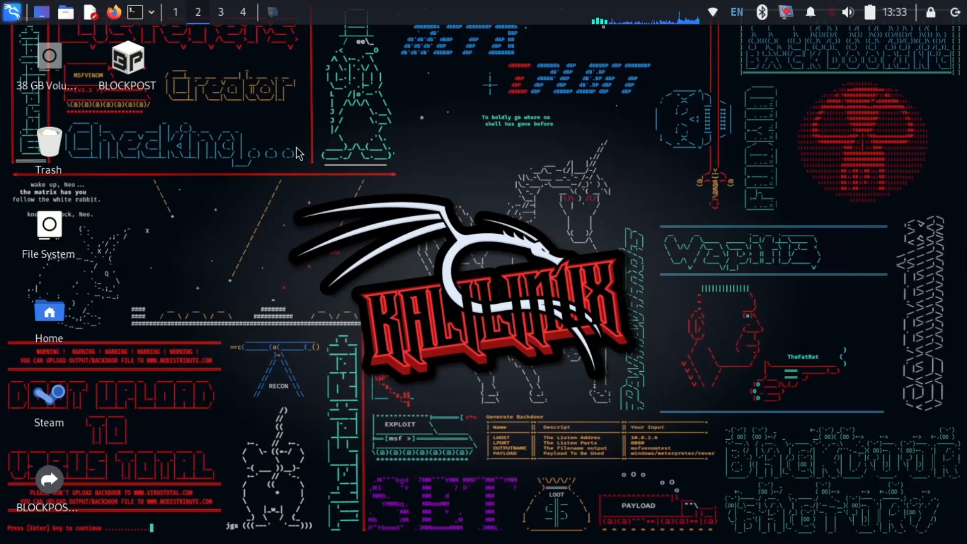
pyautogui.moveTo(153, 21)
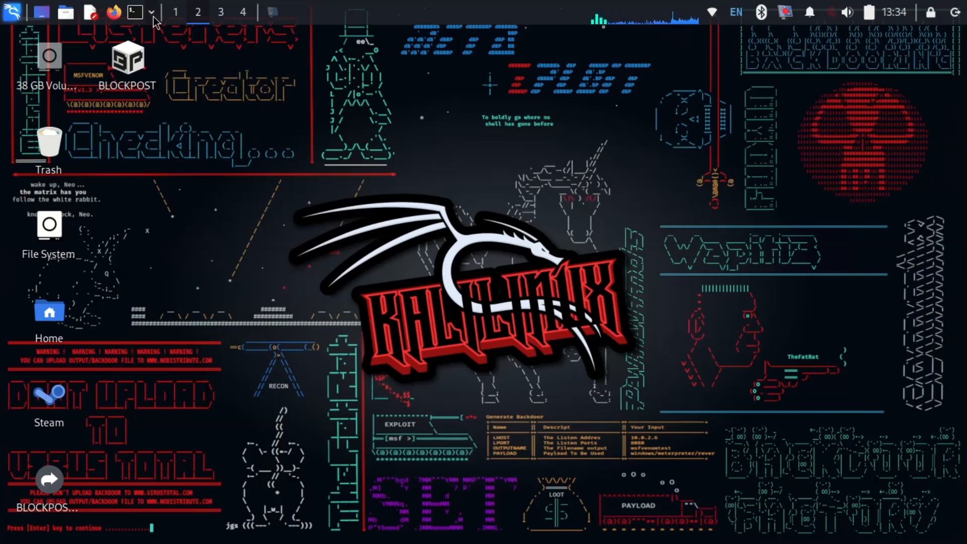
pyautogui.moveTo(133, 11)
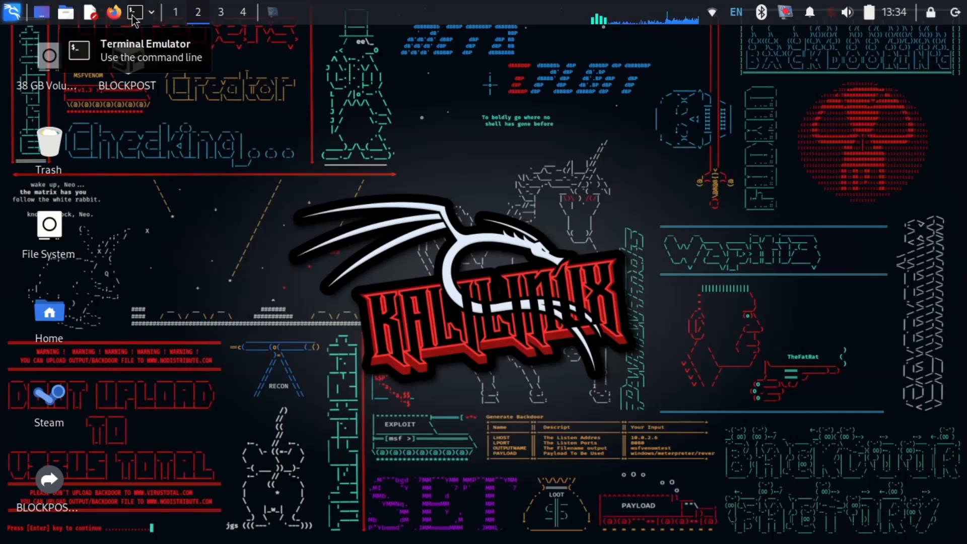
# - Run 'sudo arp-scan --localnet' in a new terminal and submit the sudo password
pyautogui.click(134, 12)
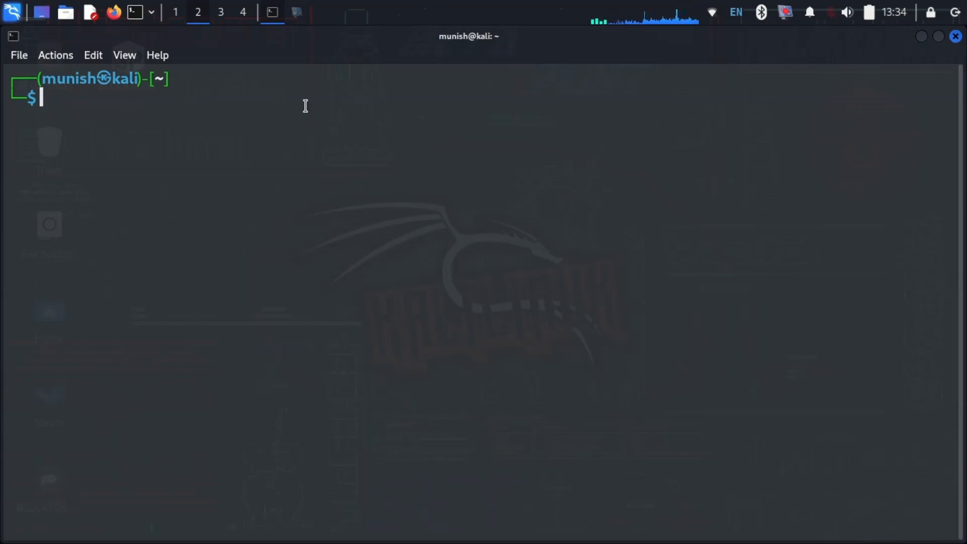
pyautogui.write('sudo arp-scan --localnet')
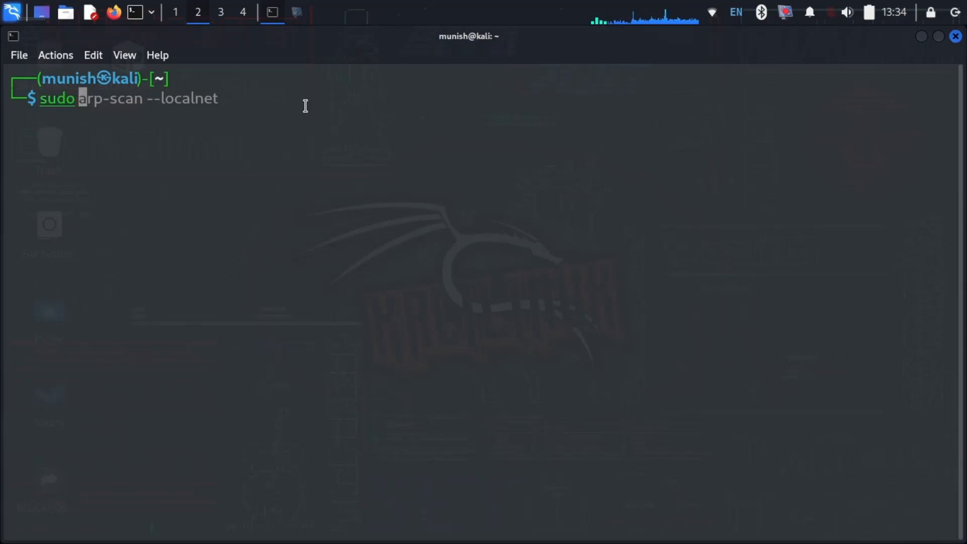
pyautogui.press('BackSpace')
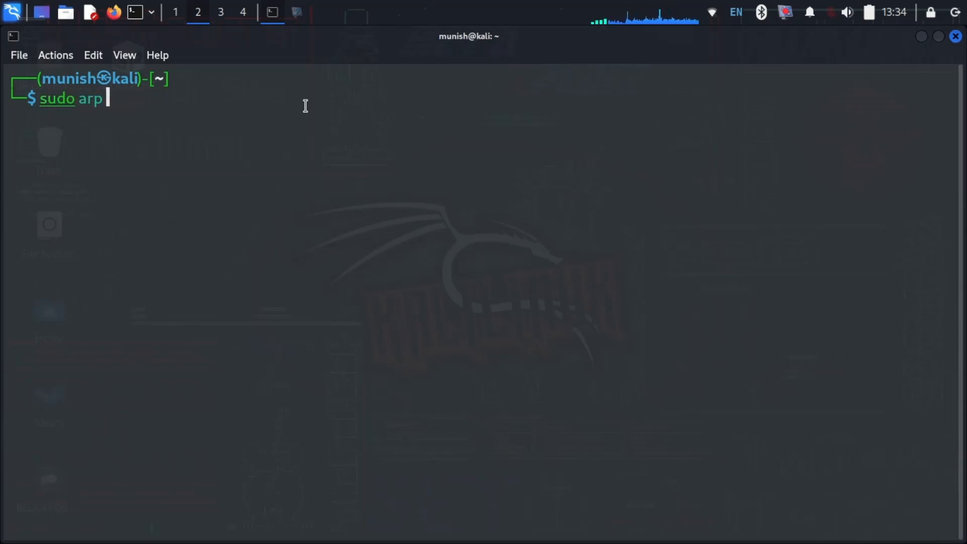
pyautogui.write('-scan --localnet')
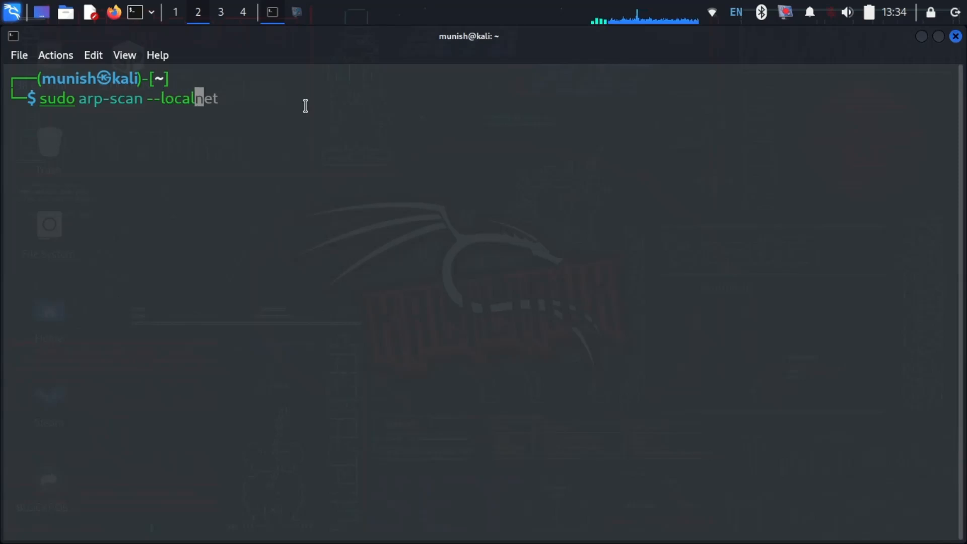
pyautogui.press('End')
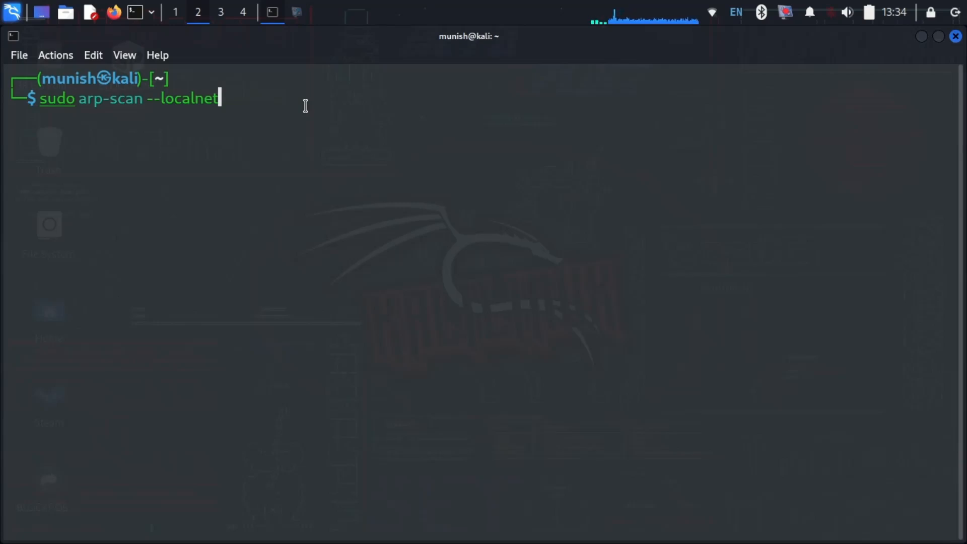
pyautogui.press('Return')
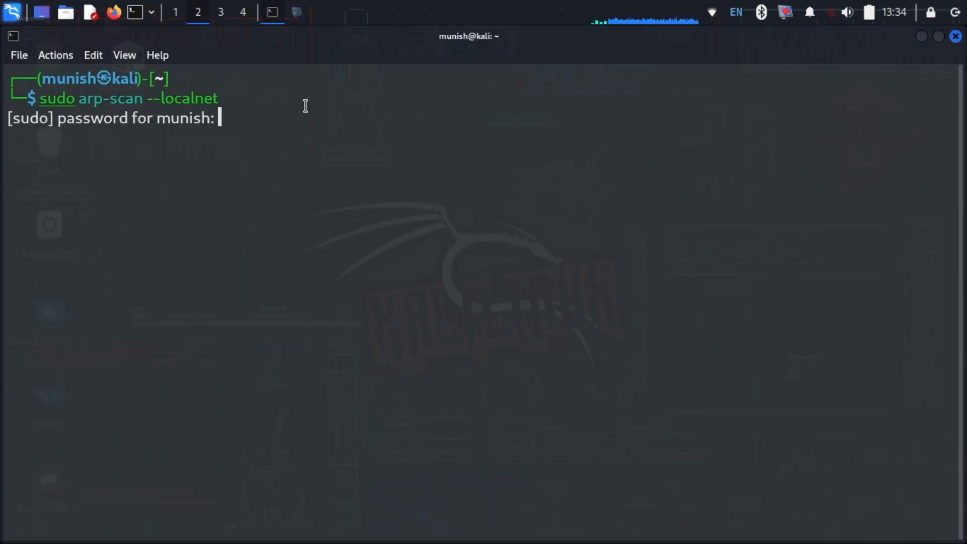
pyautogui.press('Return')
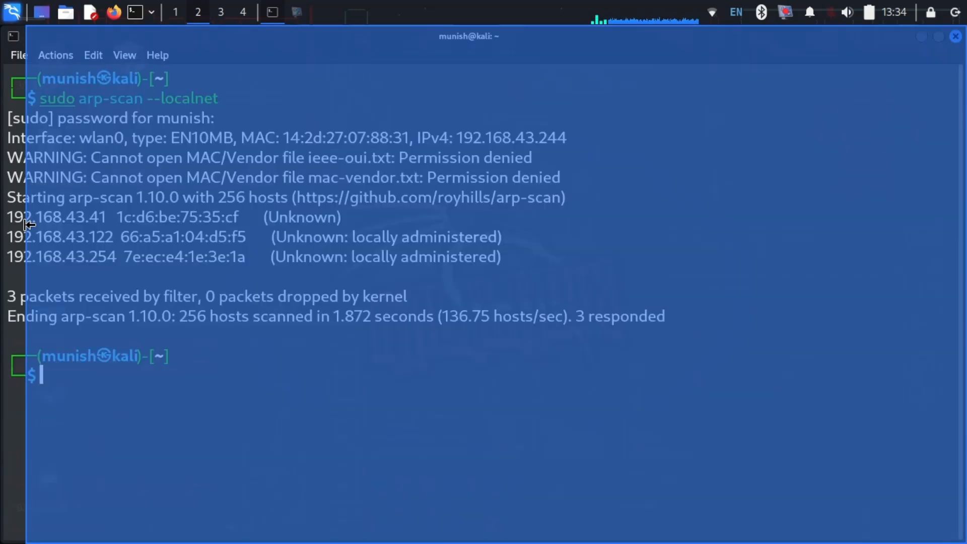
# - Highlight the first two devices' IP addresses and a vendor note, then close the terminal
pyautogui.doubleClick(59, 217)
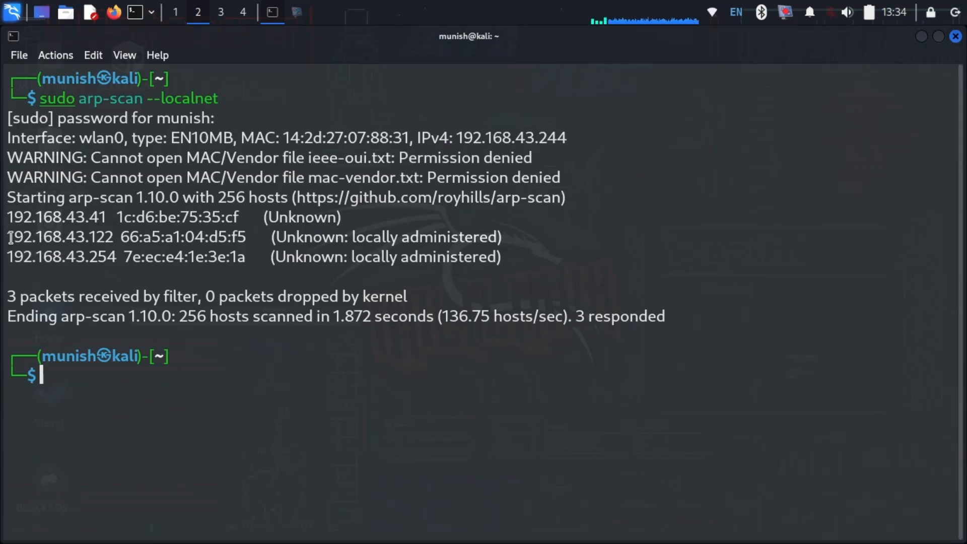
pyautogui.doubleClick(60, 237)
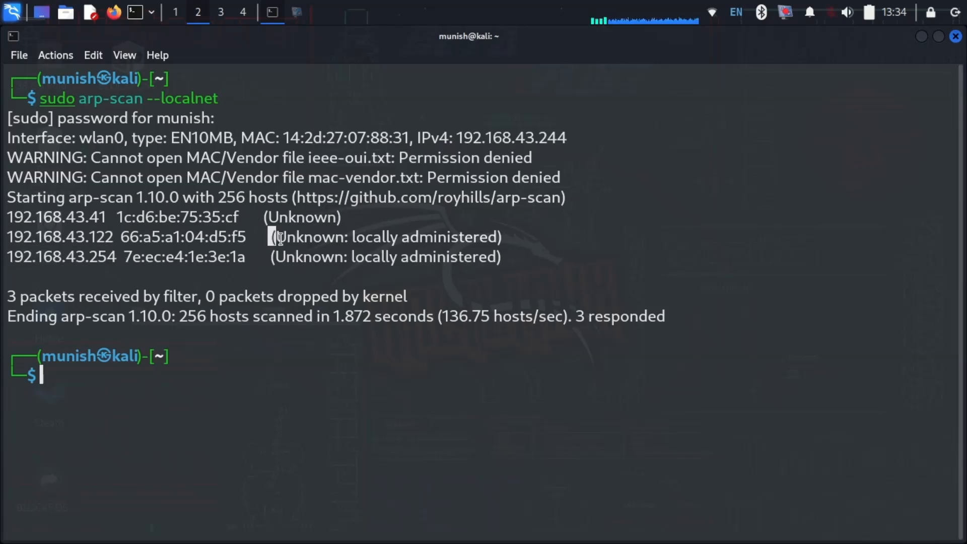
pyautogui.doubleClick(395, 235)
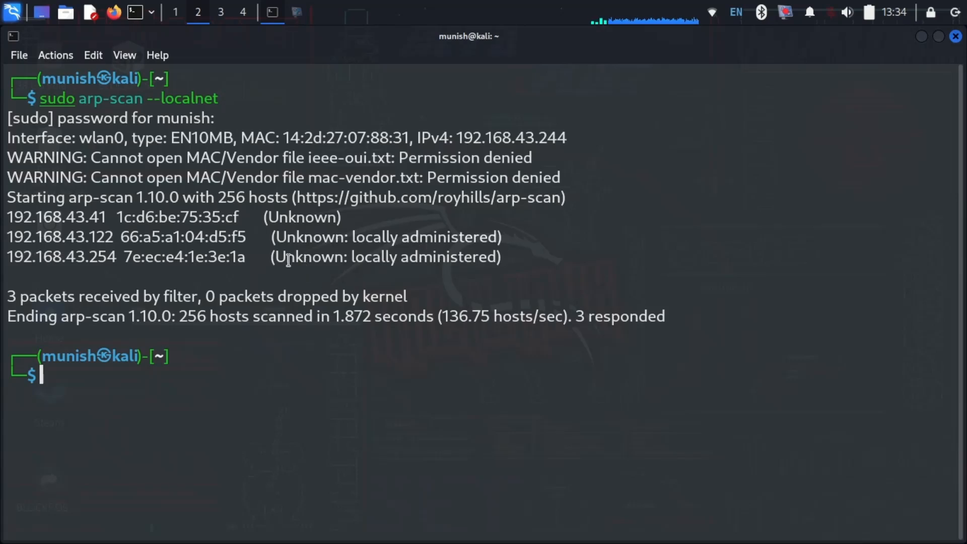
pyautogui.moveTo(241, 222)
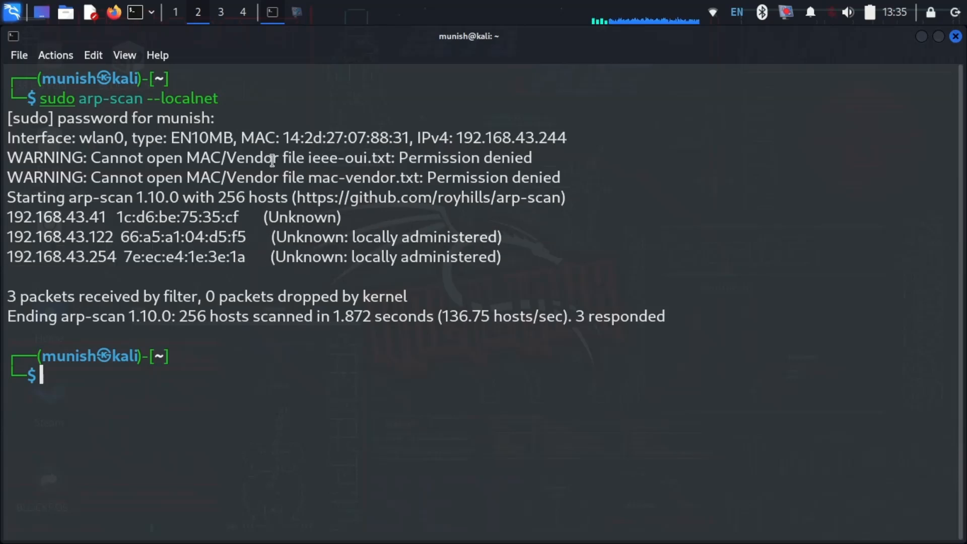
pyautogui.moveTo(233, 233)
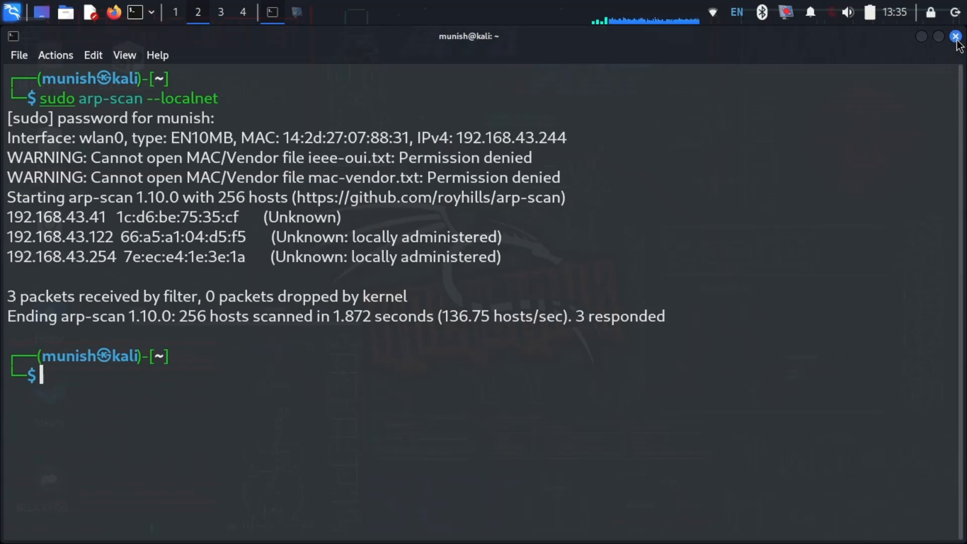
pyautogui.click(956, 36)
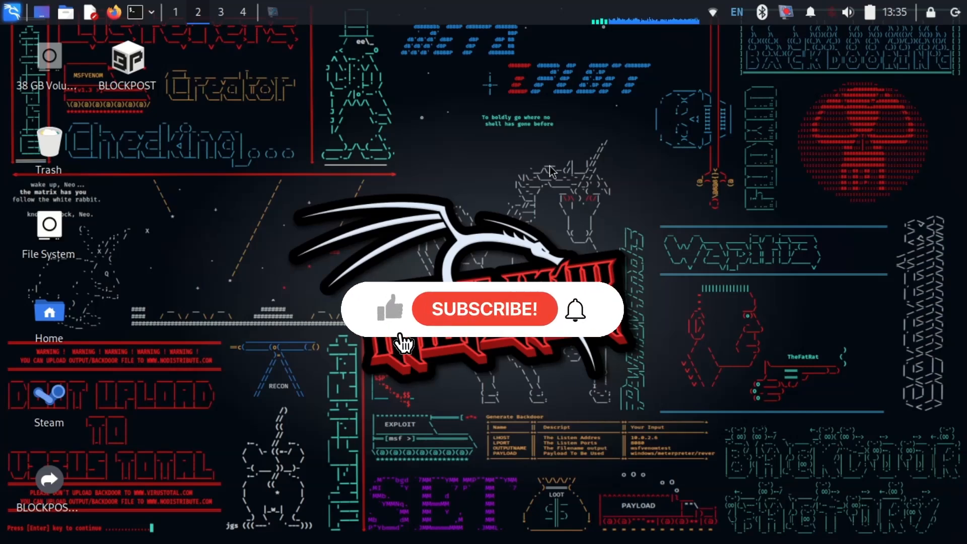